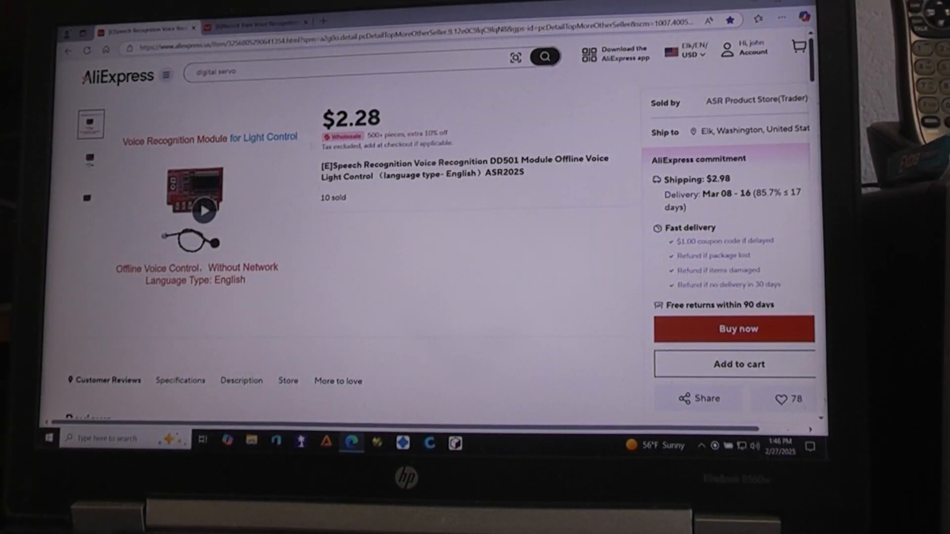
Switch to the $3.56 offline voice recognition module listing showing its wiring diagram
click(257, 21)
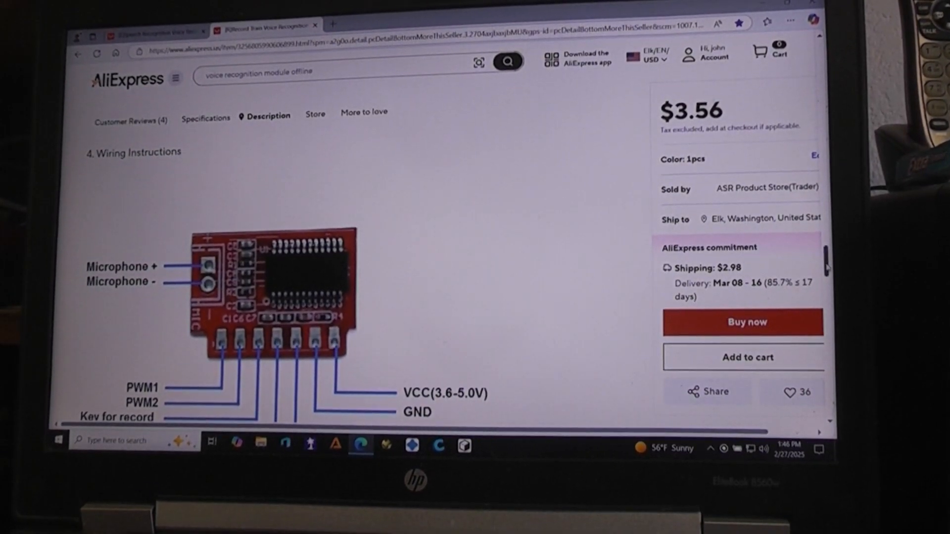
Scroll the description to the default English light-control command table
scroll(down, 3)
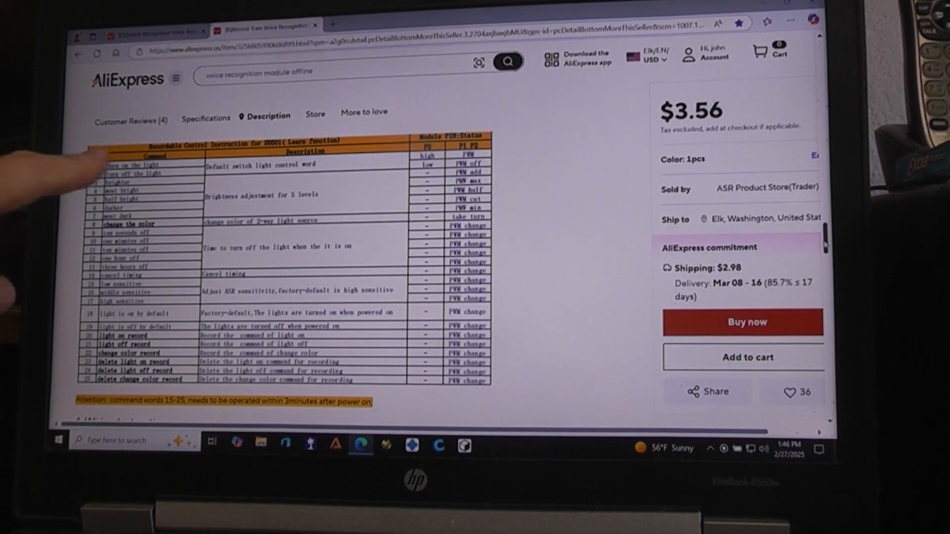
mouse_move(109, 394)
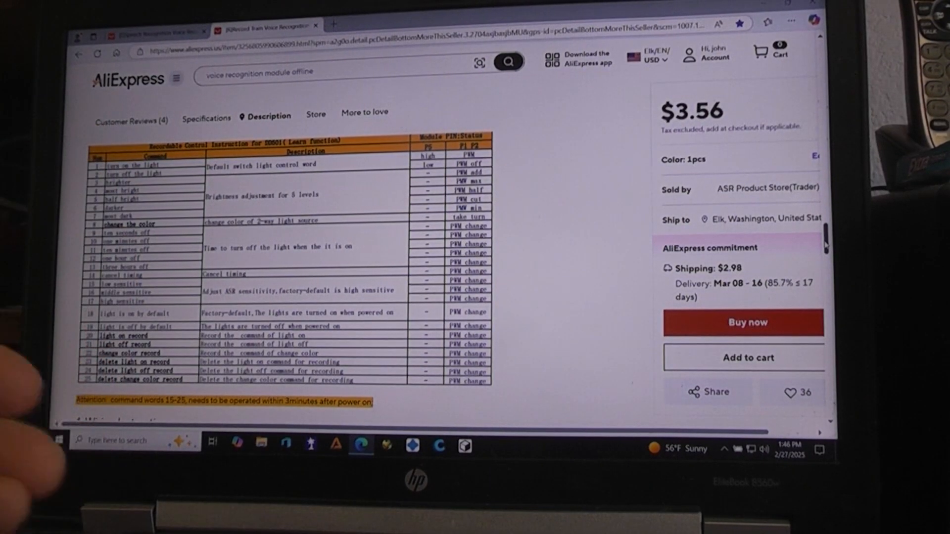
scroll(up, 3)
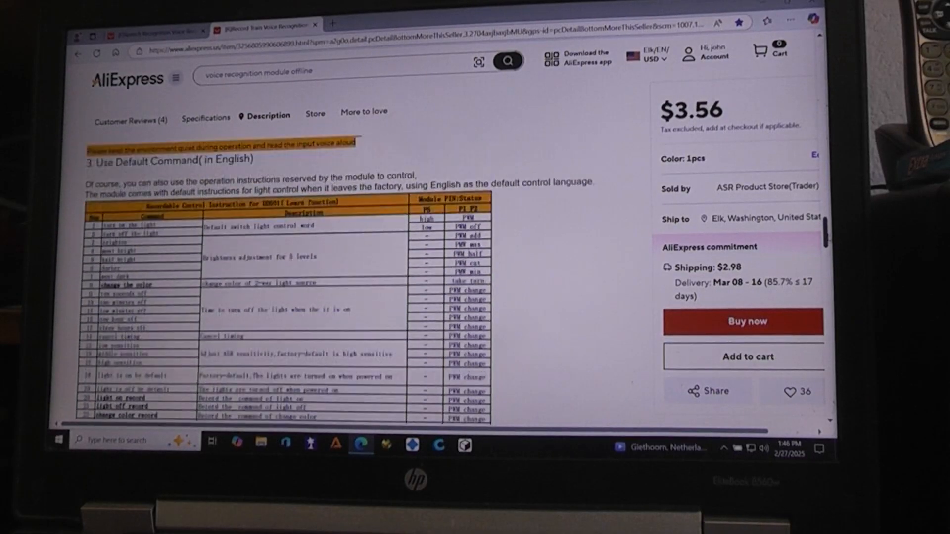
Scroll the description to the '1. Specification' parameter list
scroll(up, 3)
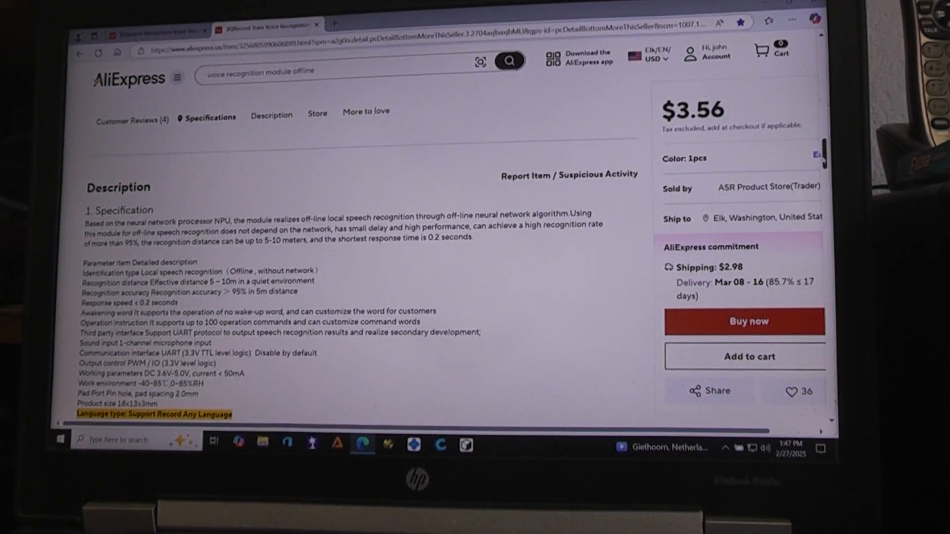
scroll(down, 3)
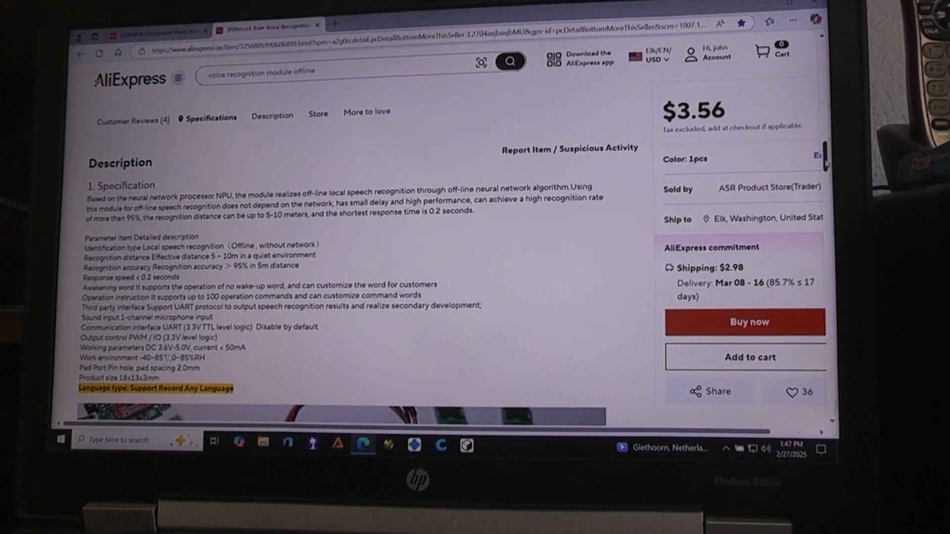